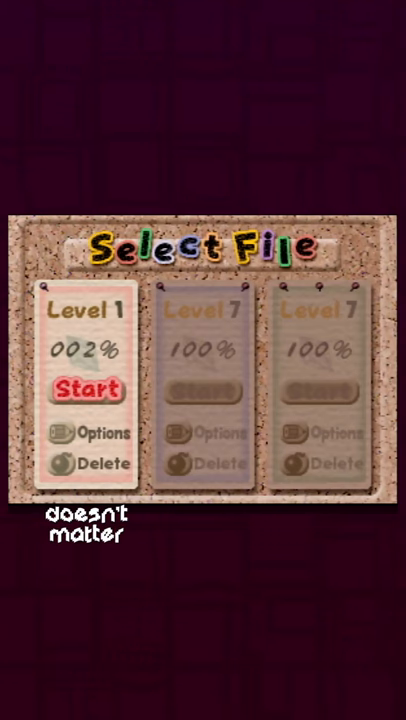
# Load the 100% save's Enemy Info and page back to card page 1 of 9.
pyautogui.click(210, 464)
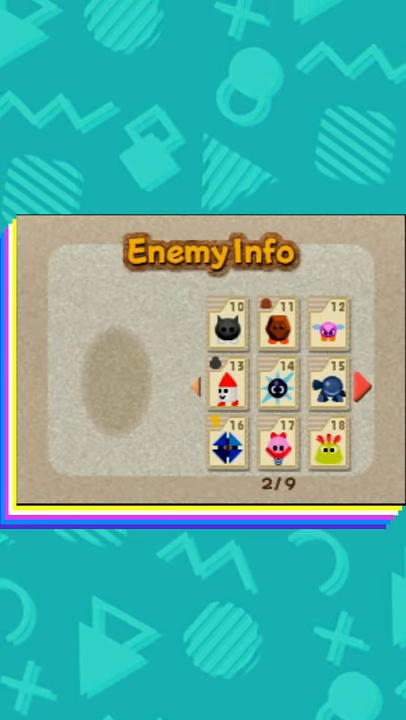
pyautogui.click(196, 380)
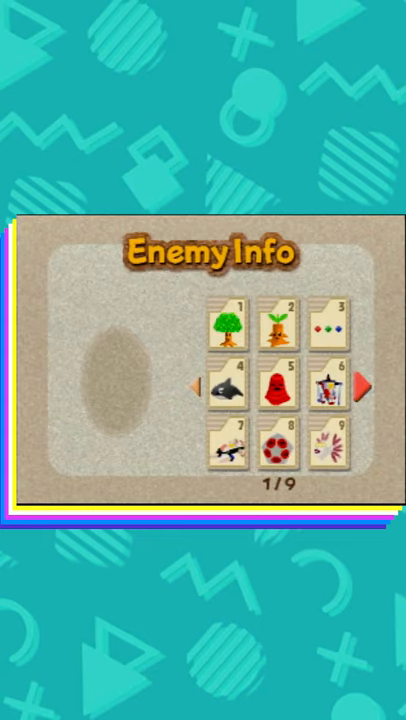